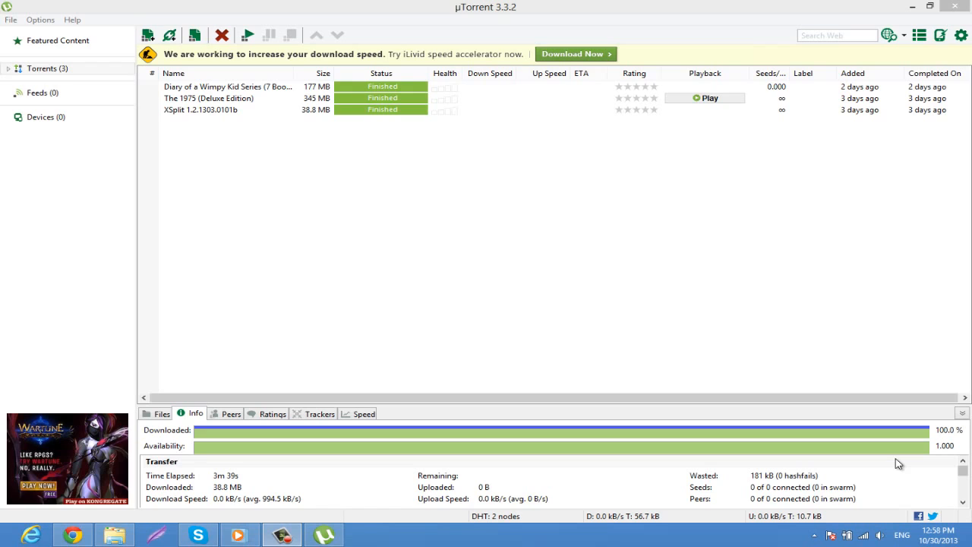
mouse_move(761, 341)
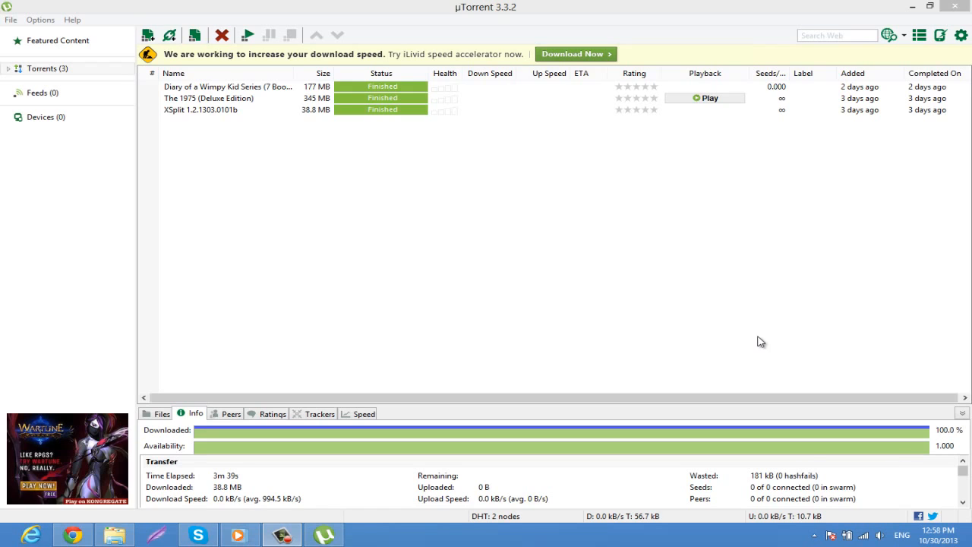
mouse_move(11, 20)
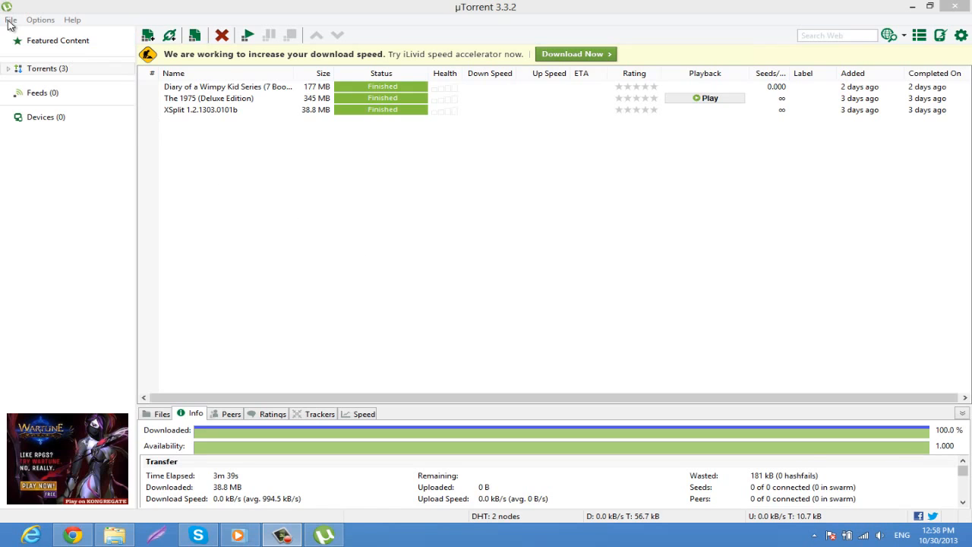
Reach the Connection page of Preferences showing the listening port and port mapping.
left_click(40, 19)
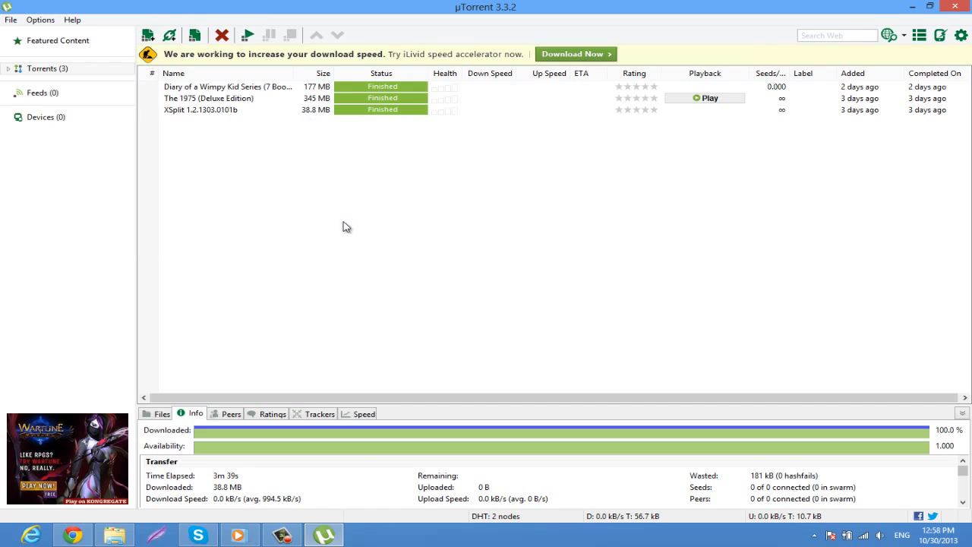
left_click(39, 19)
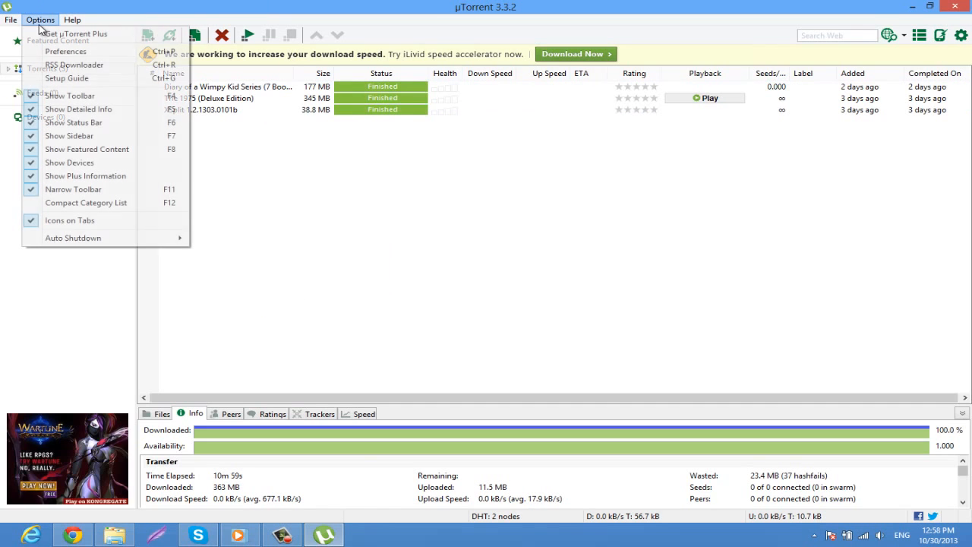
left_click(66, 51)
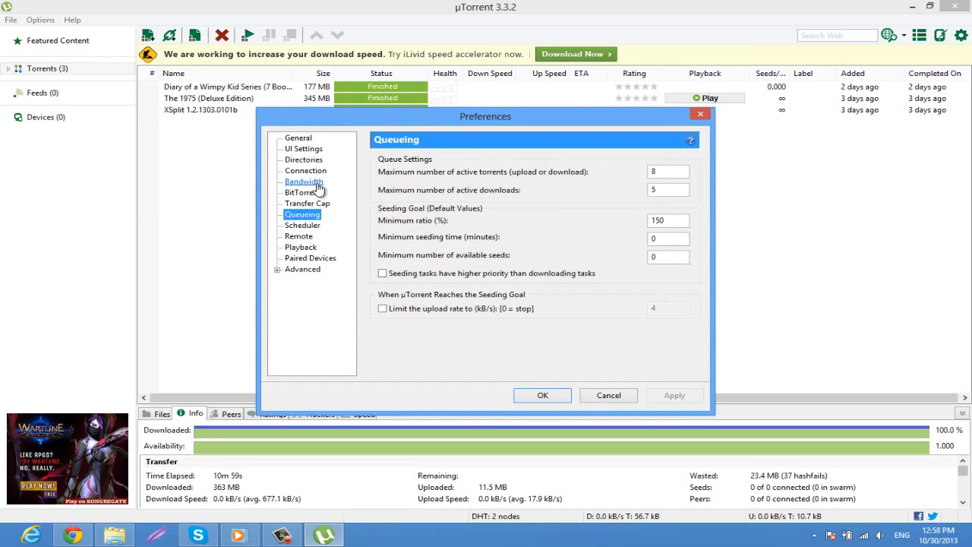
left_click(304, 170)
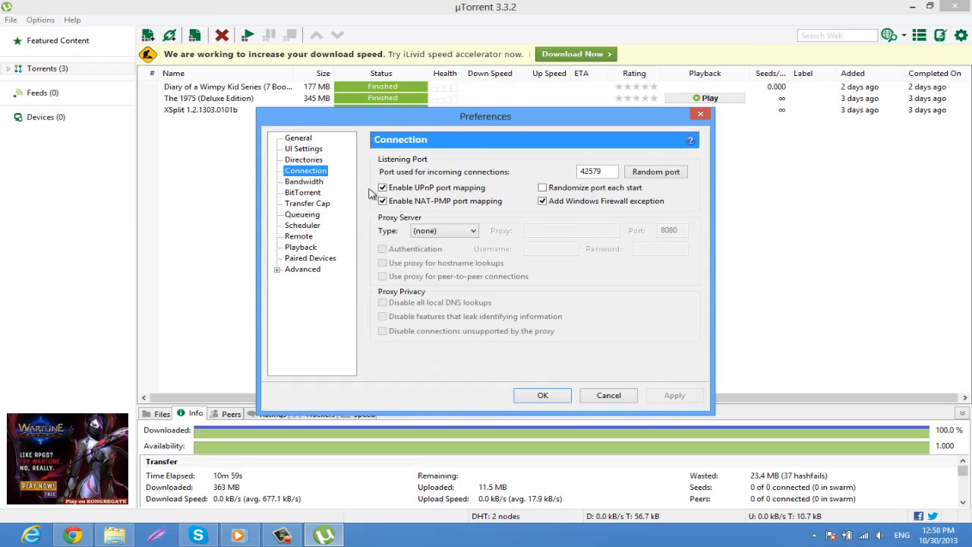
left_click(598, 171)
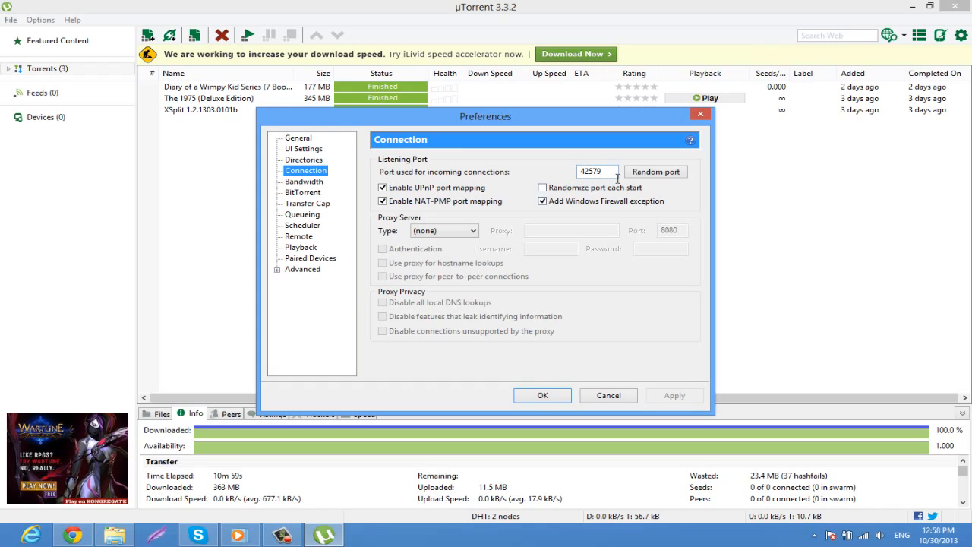
left_click(541, 187)
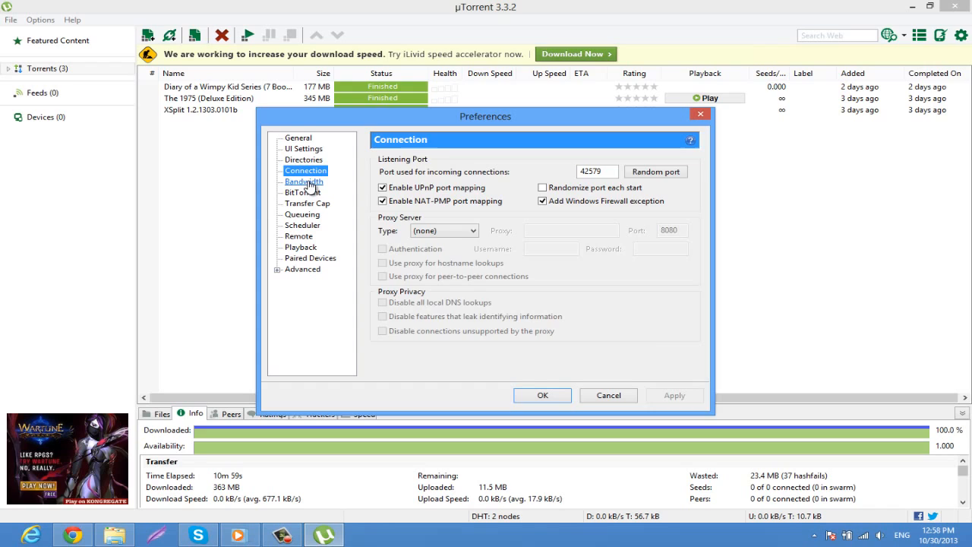
Show the Bandwidth page with unlimited upload/download rates and 500 global connections.
left_click(303, 181)
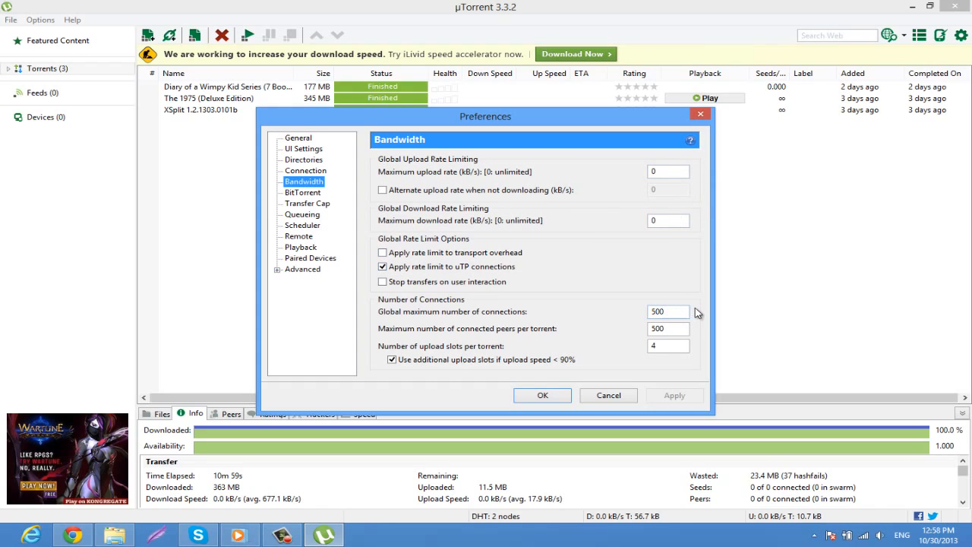
mouse_move(629, 360)
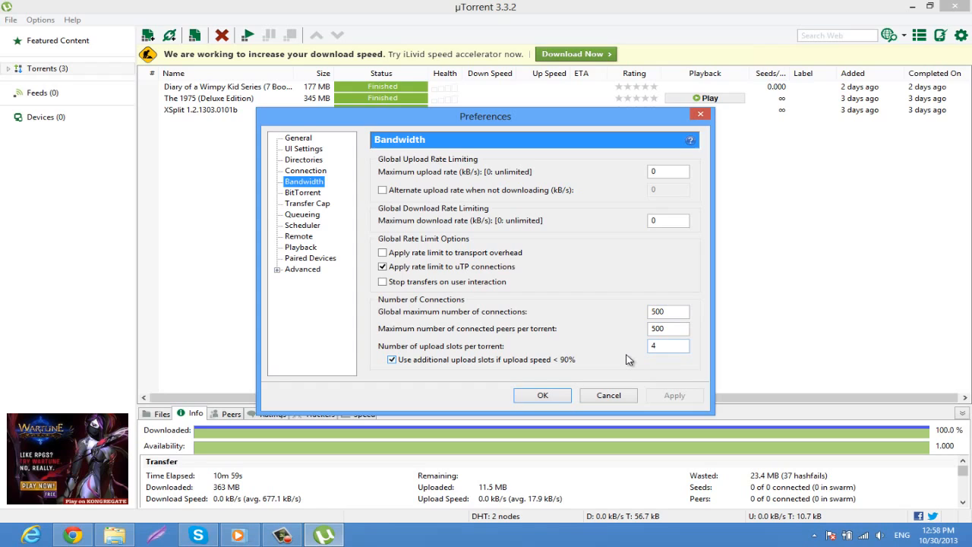
mouse_move(302, 192)
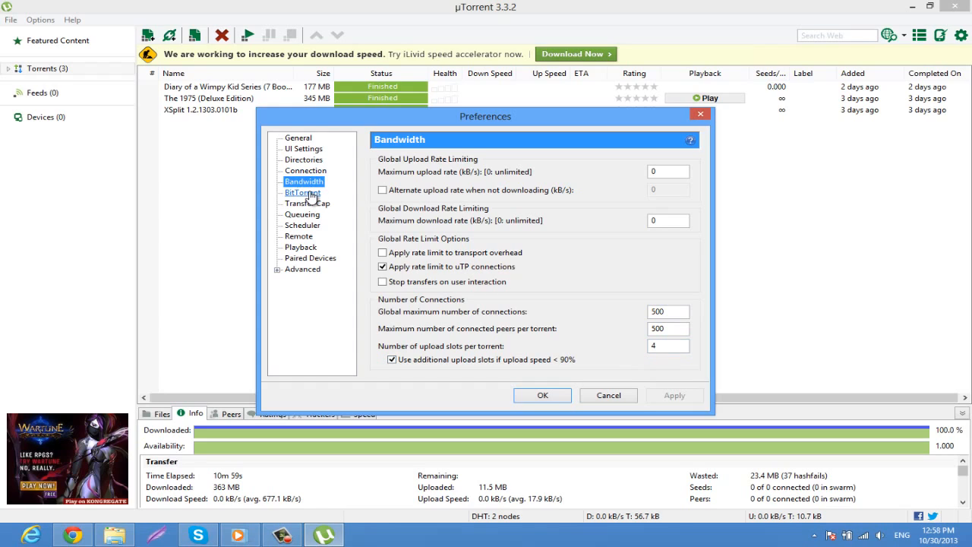
Review the BitTorrent encryption and Transfer Cap pages, ending on Queueing (8 active torrents, 5 downloads, 150% ratio).
left_click(302, 192)
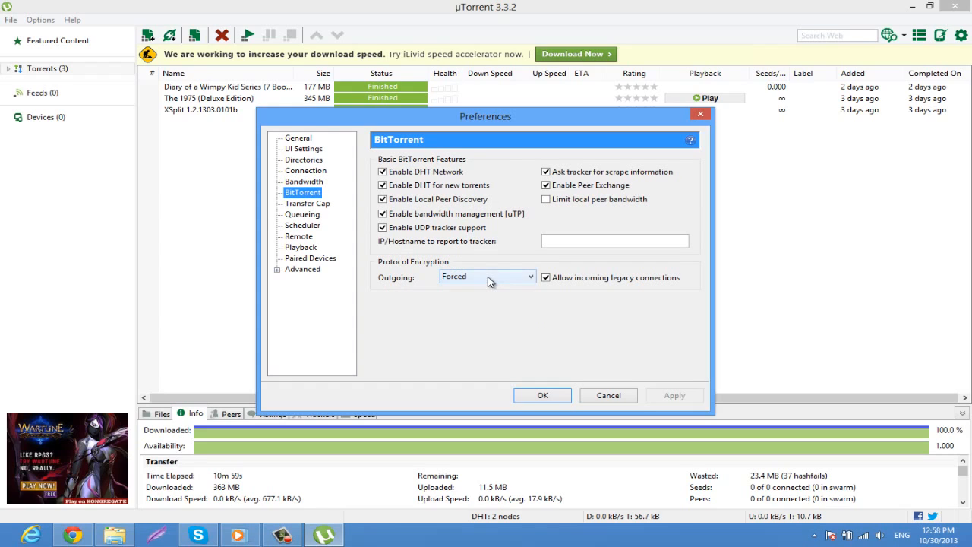
mouse_move(476, 281)
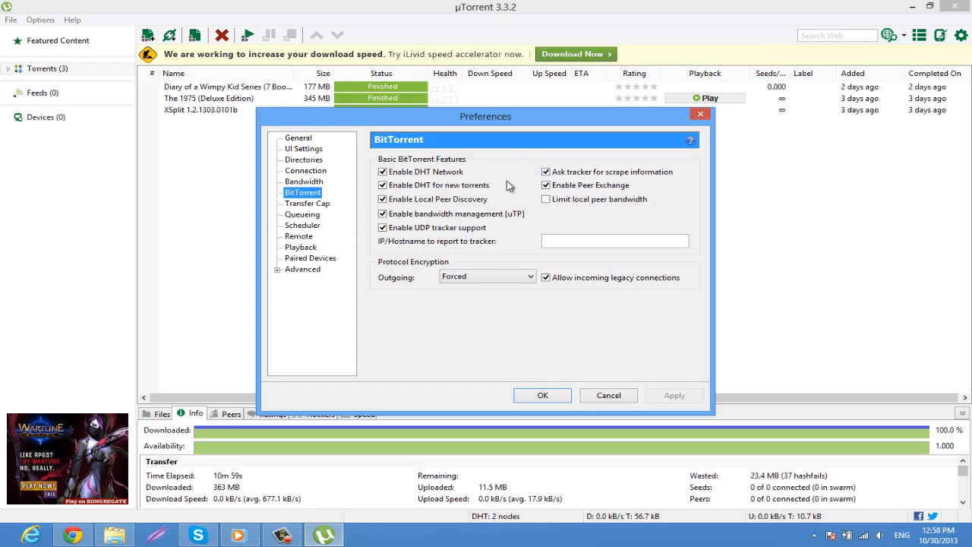
mouse_move(307, 208)
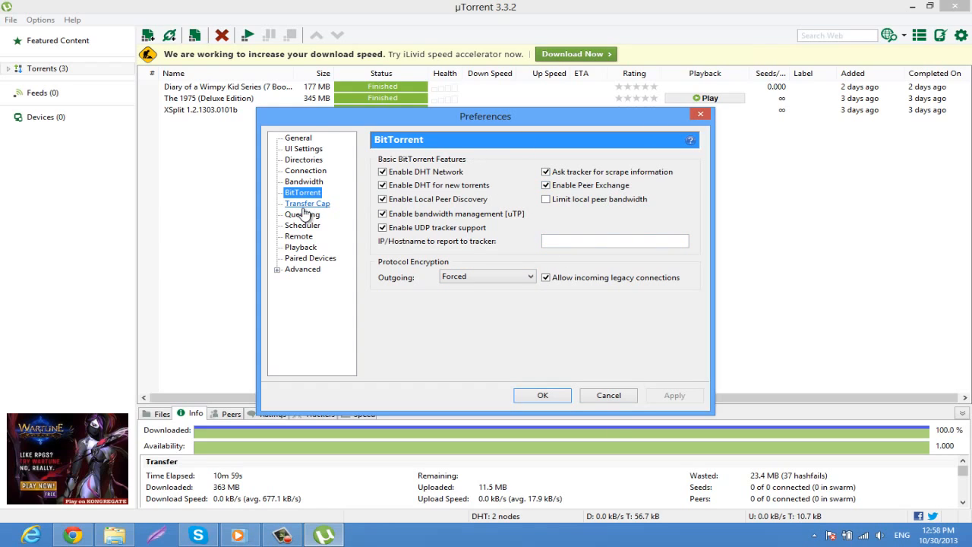
left_click(307, 203)
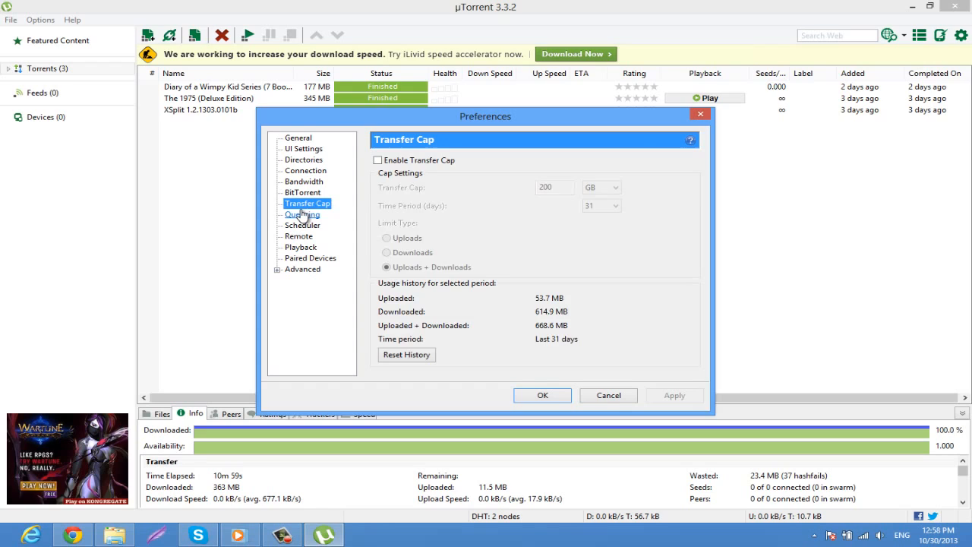
left_click(303, 214)
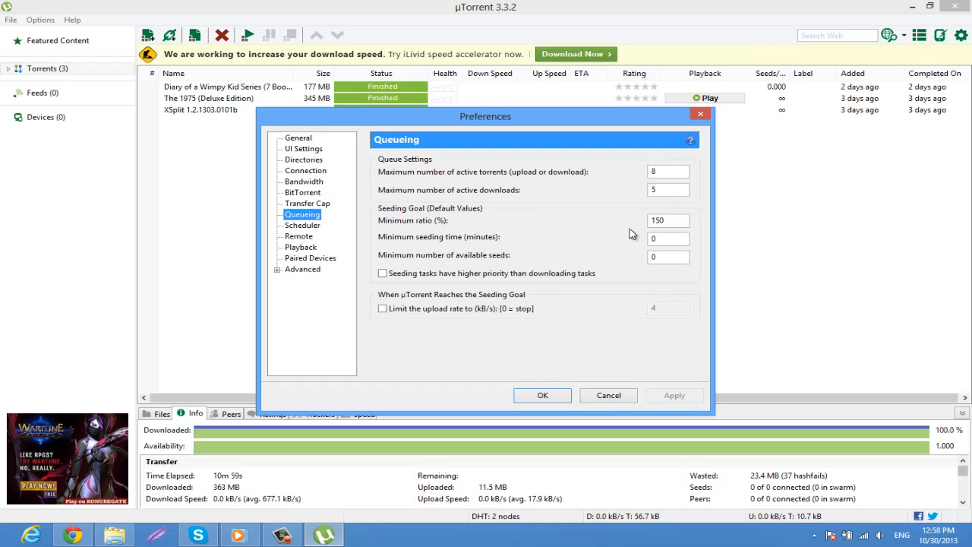
mouse_move(586, 241)
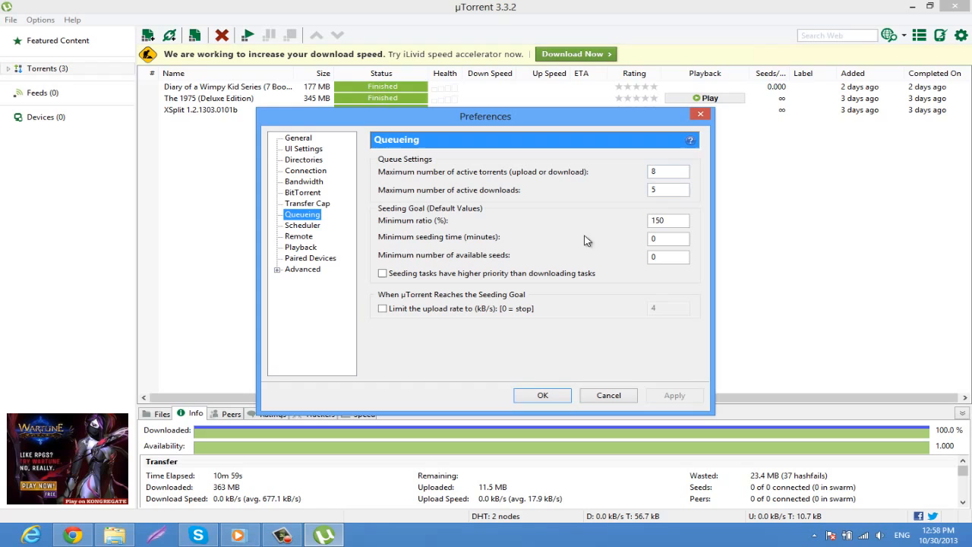
mouse_move(590, 236)
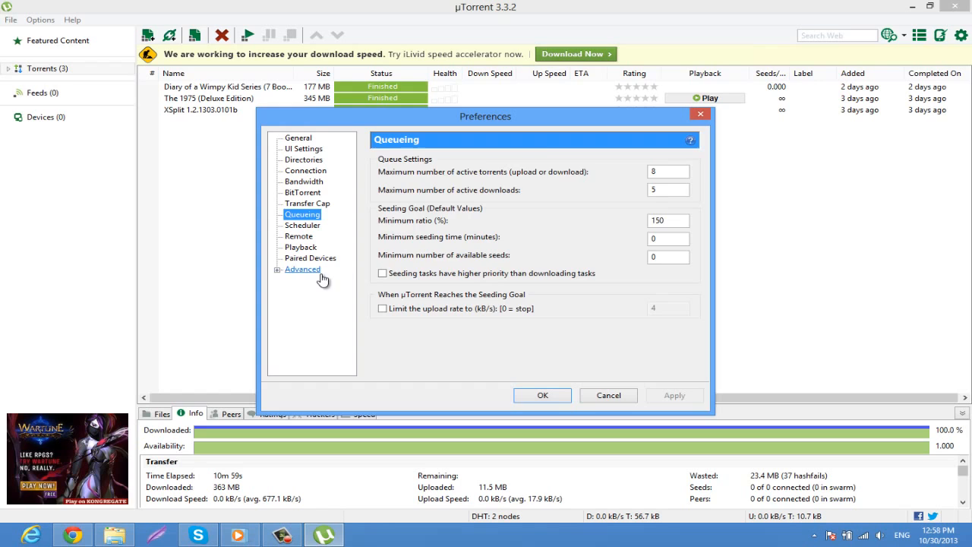
Browse down through the Advanced options list without changing anything.
left_click(303, 269)
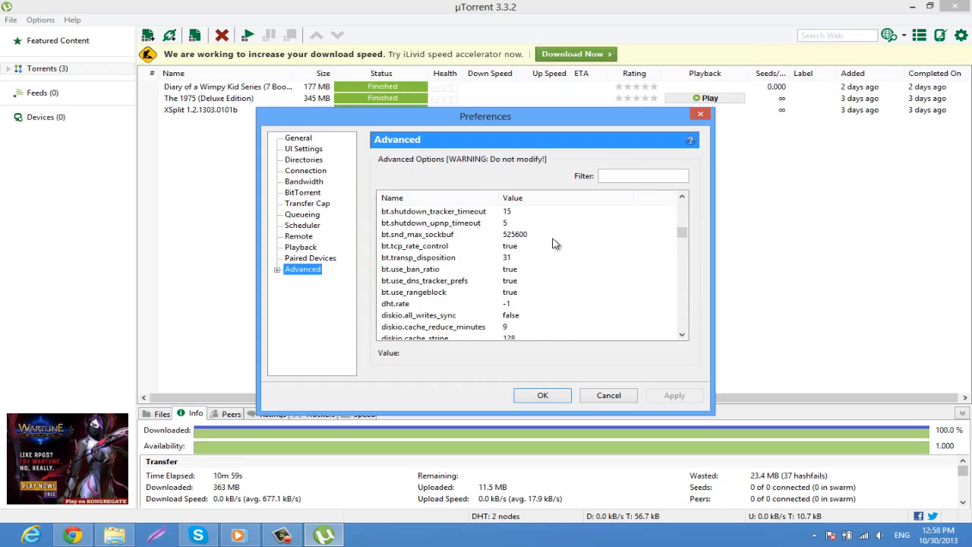
scroll("down", 3)
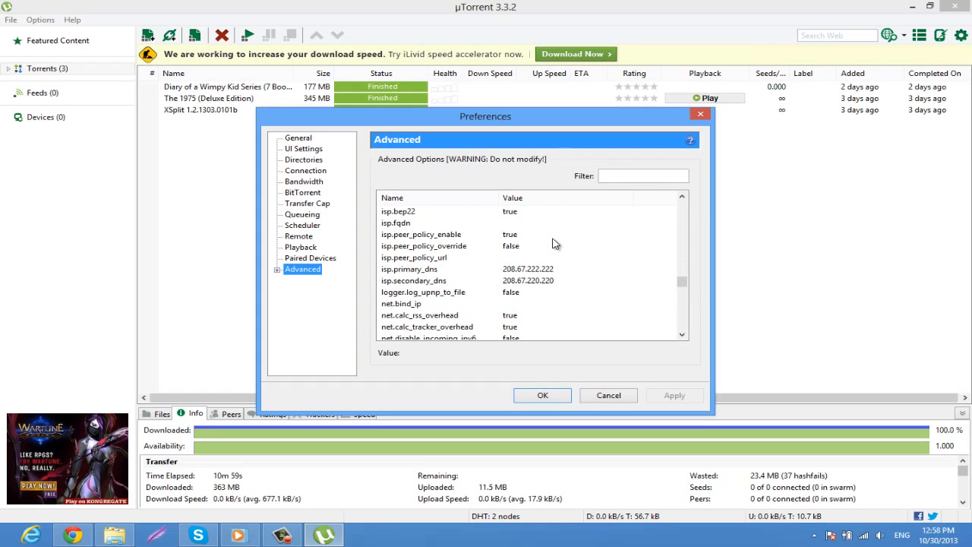
scroll("down", 3)
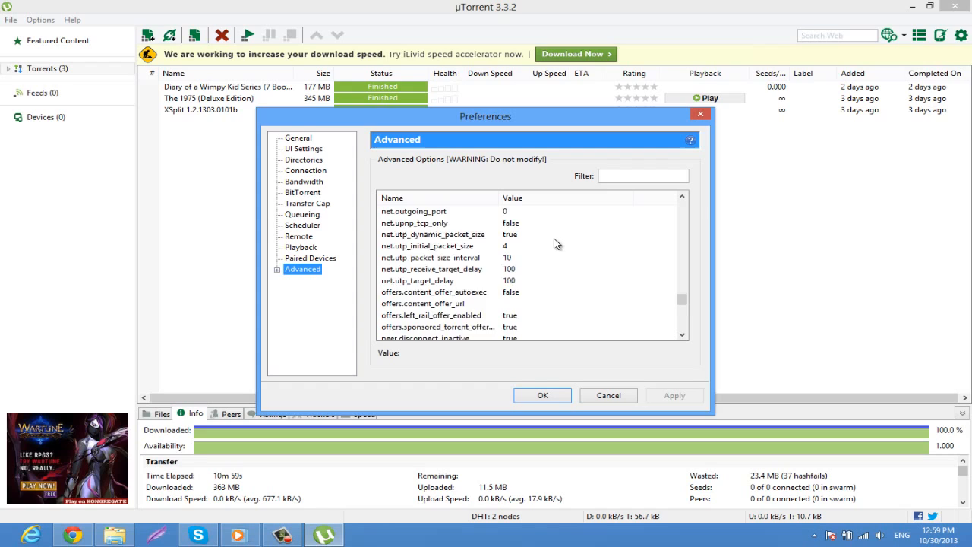
scroll("down", 3)
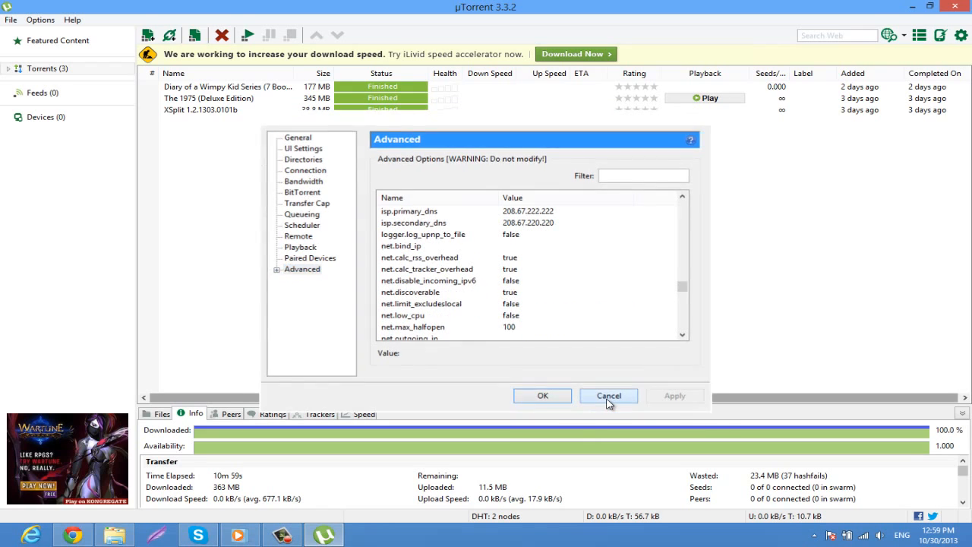
Cancel Preferences and bring up the XSplit 1.2.1303.0101b torrent's context menu for bandwidth allocation.
left_click(608, 396)
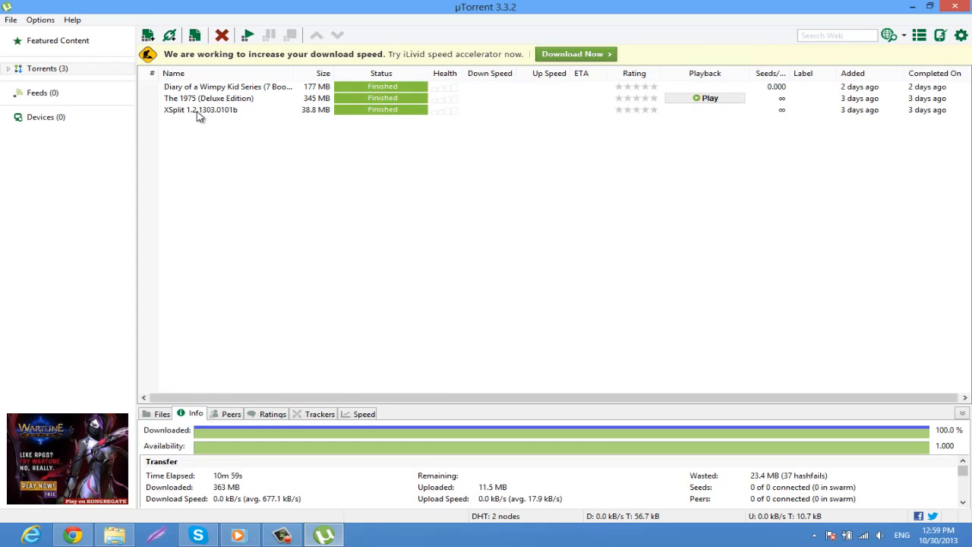
right_click(200, 110)
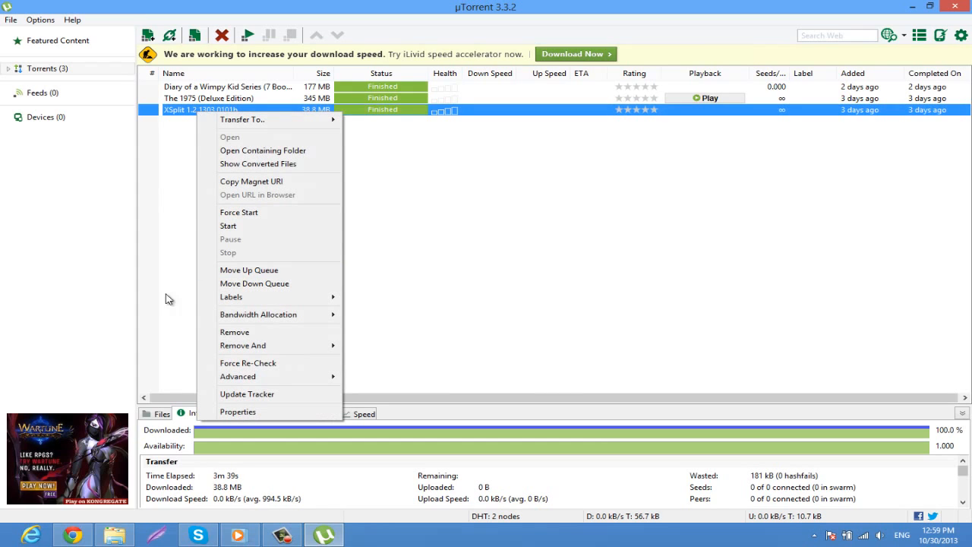
mouse_move(258, 314)
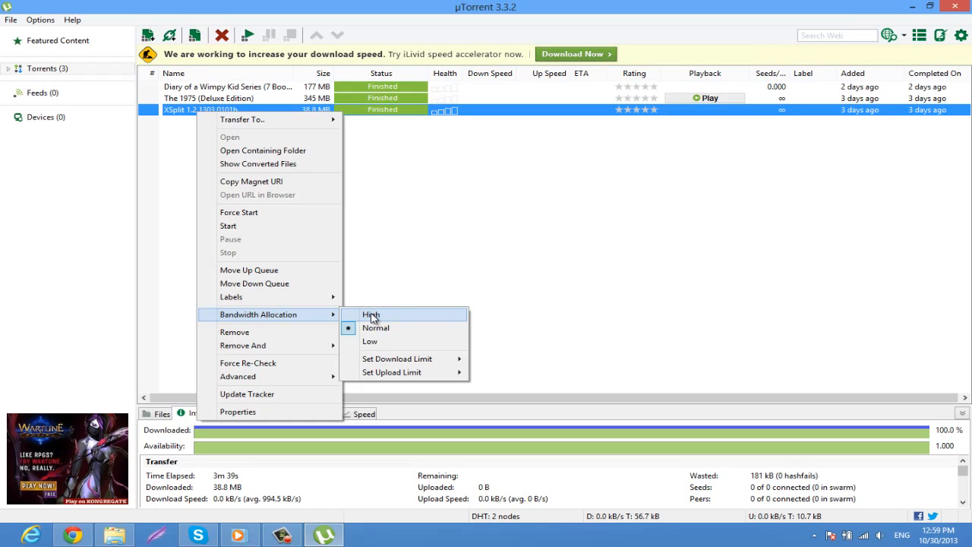
mouse_move(401, 314)
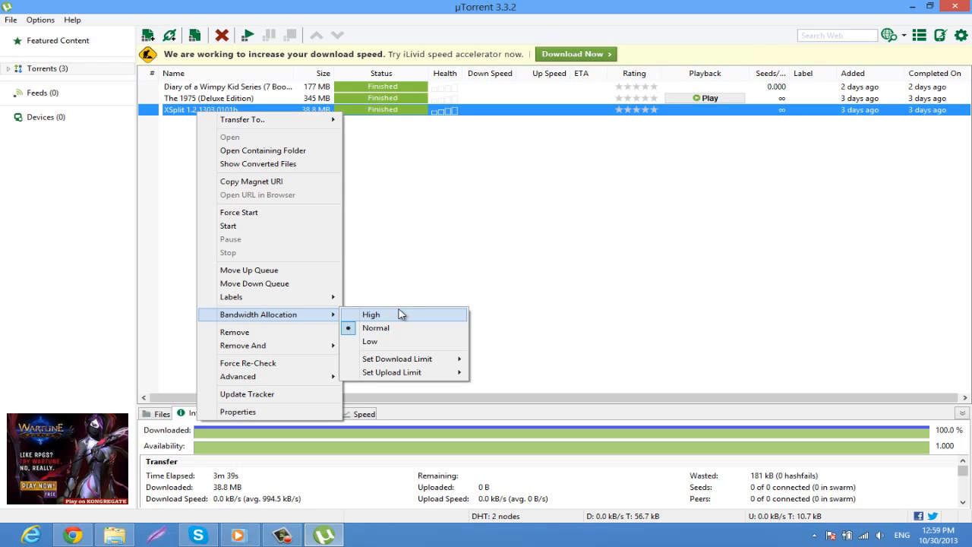
mouse_move(504, 180)
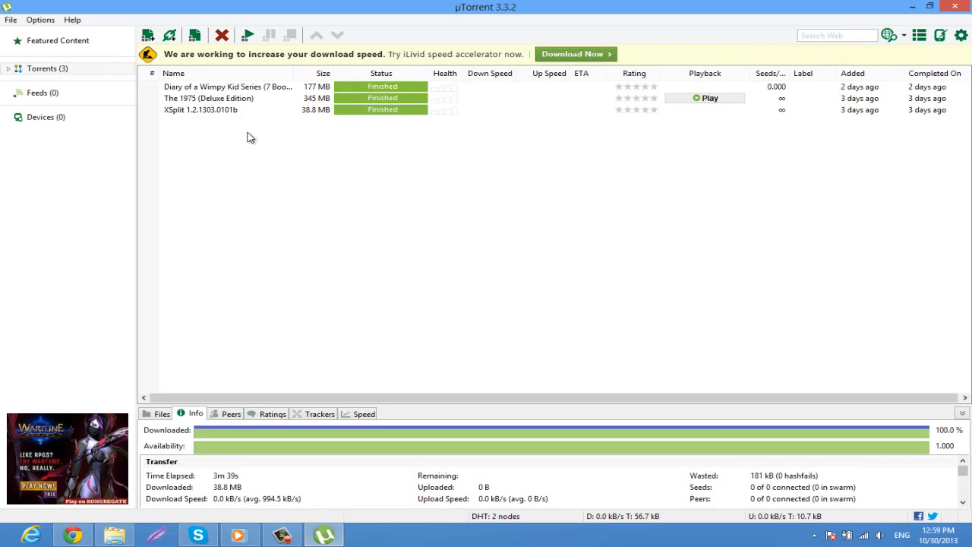
left_click(200, 110)
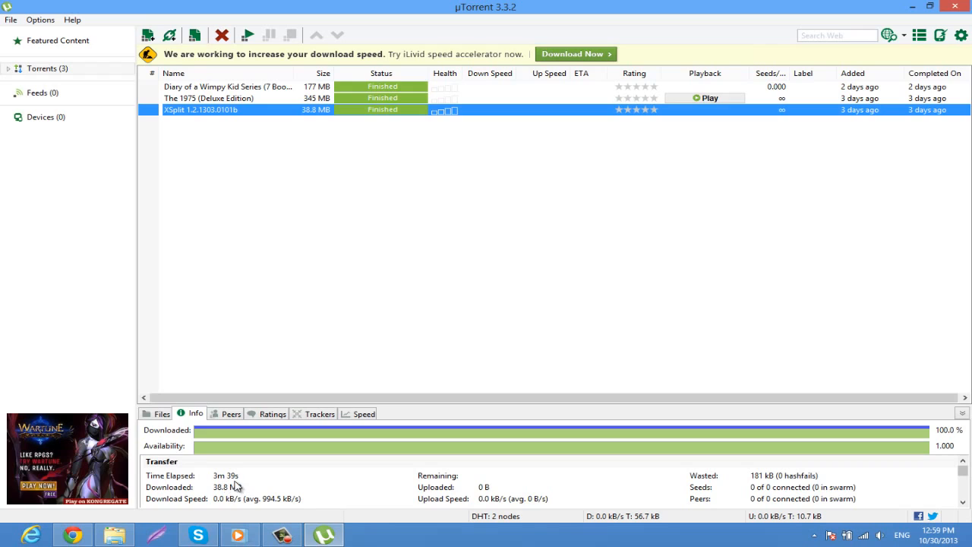
mouse_move(291, 499)
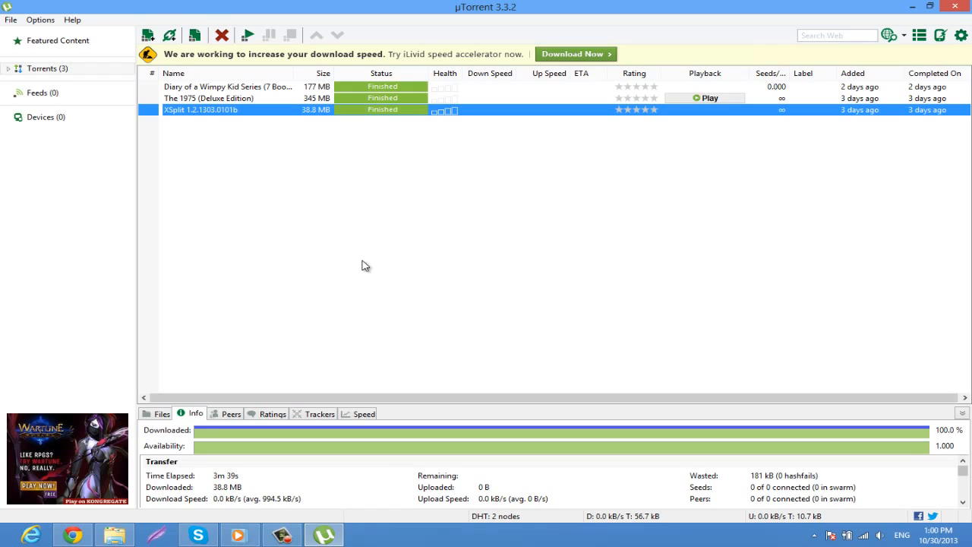
mouse_move(333, 372)
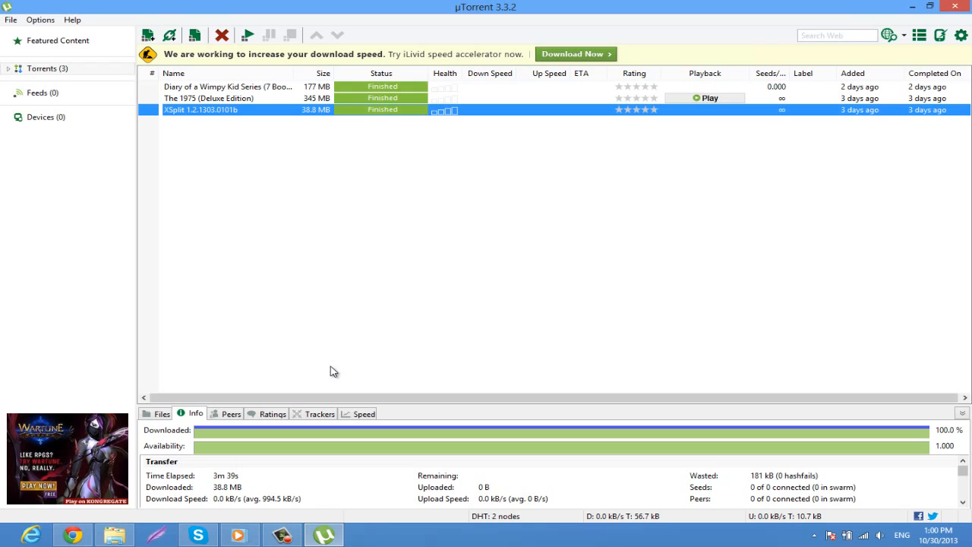
mouse_move(330, 478)
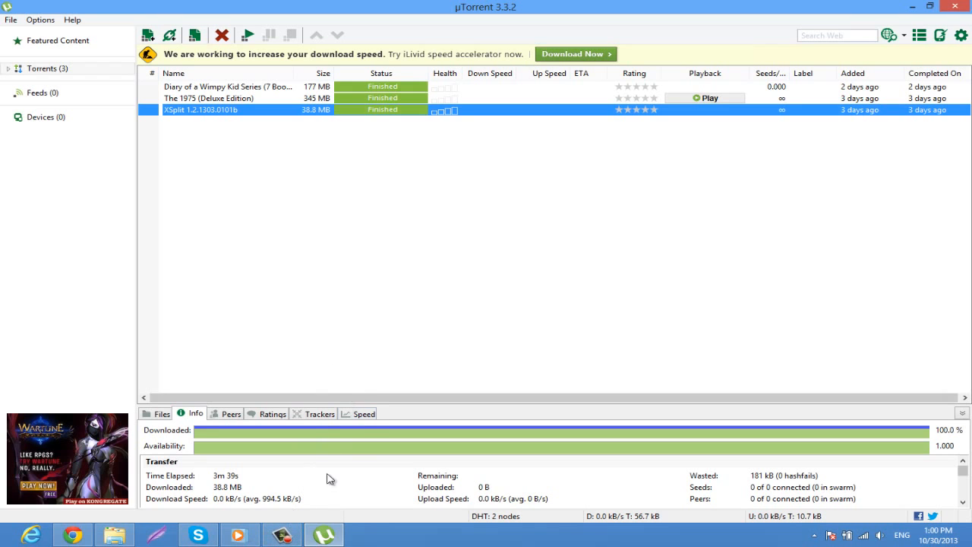